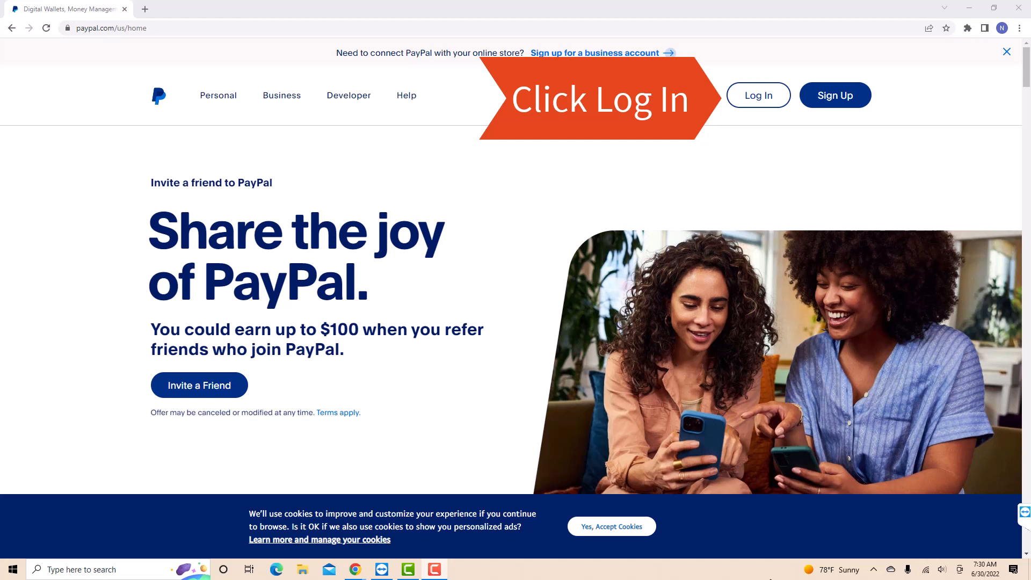
# Go to the PayPal sign-in page from the home page's Log In link.
pyautogui.click(758, 95)
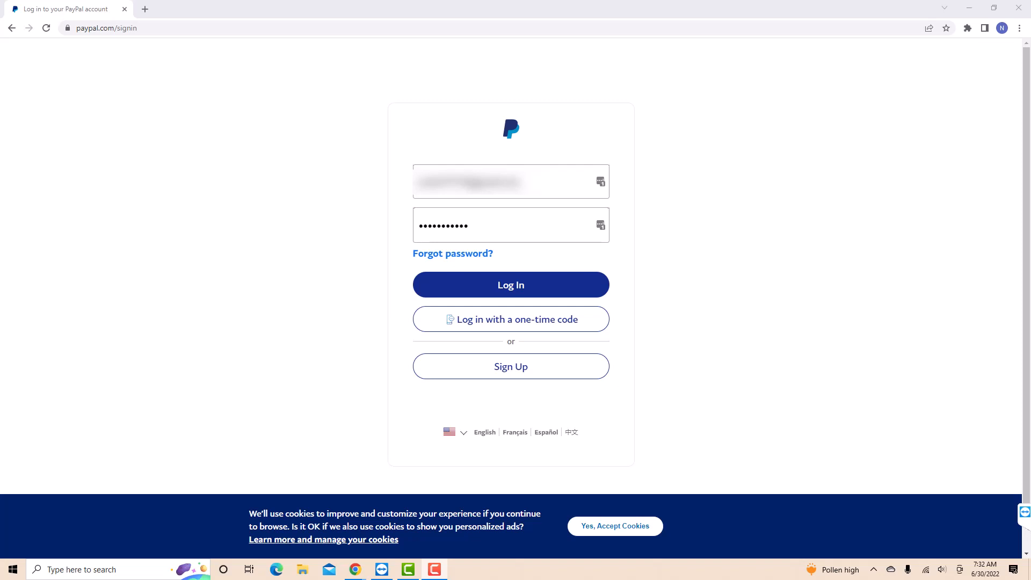
# Sign in and view the Wallet with the $0.00 balance and linked cards.
pyautogui.click(510, 285)
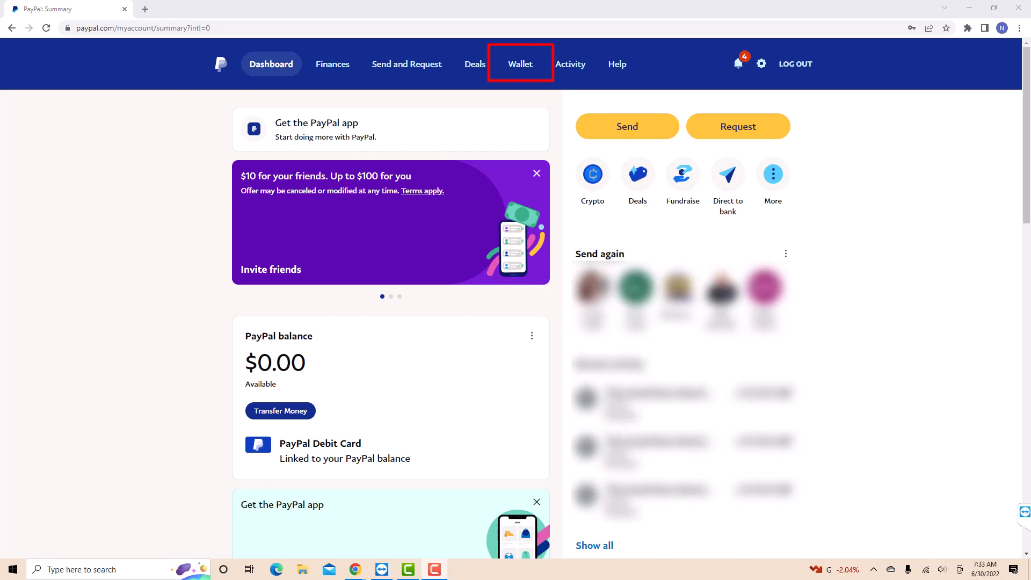
pyautogui.click(520, 63)
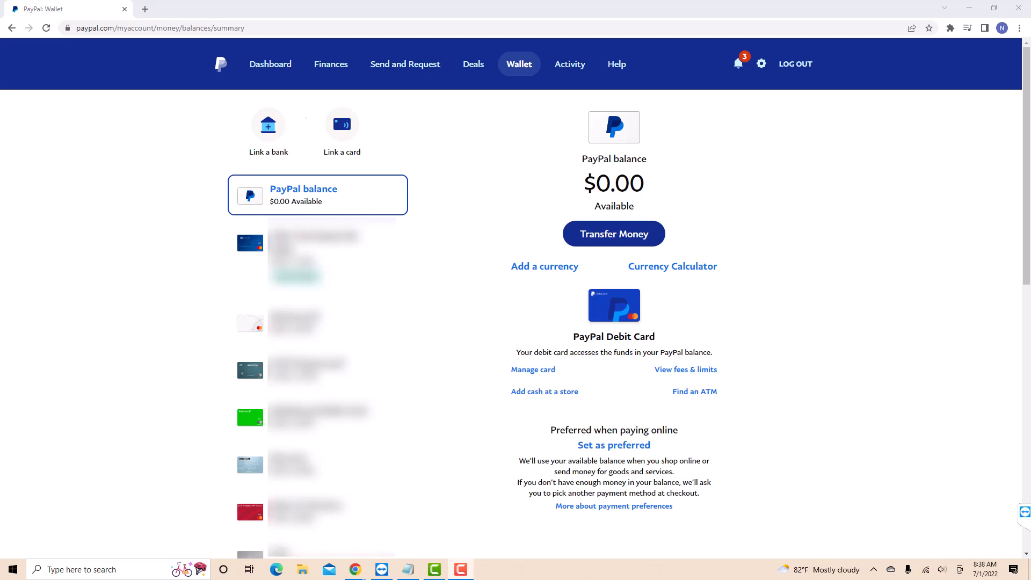
# Make the Bank of America MasterCard Debit the preferred card for paying online.
pyautogui.click(318, 512)
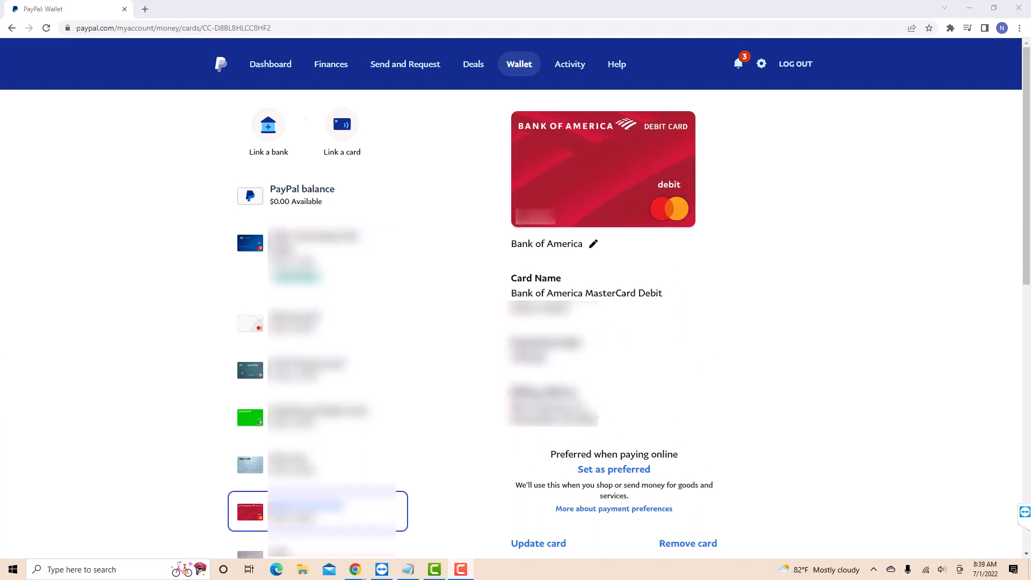
pyautogui.moveTo(614, 470)
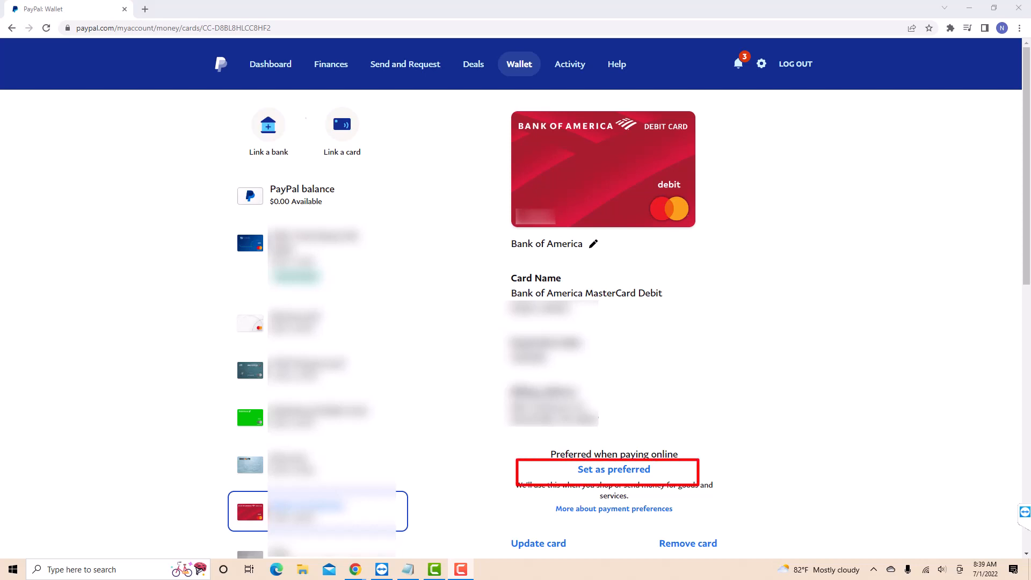
pyautogui.click(614, 470)
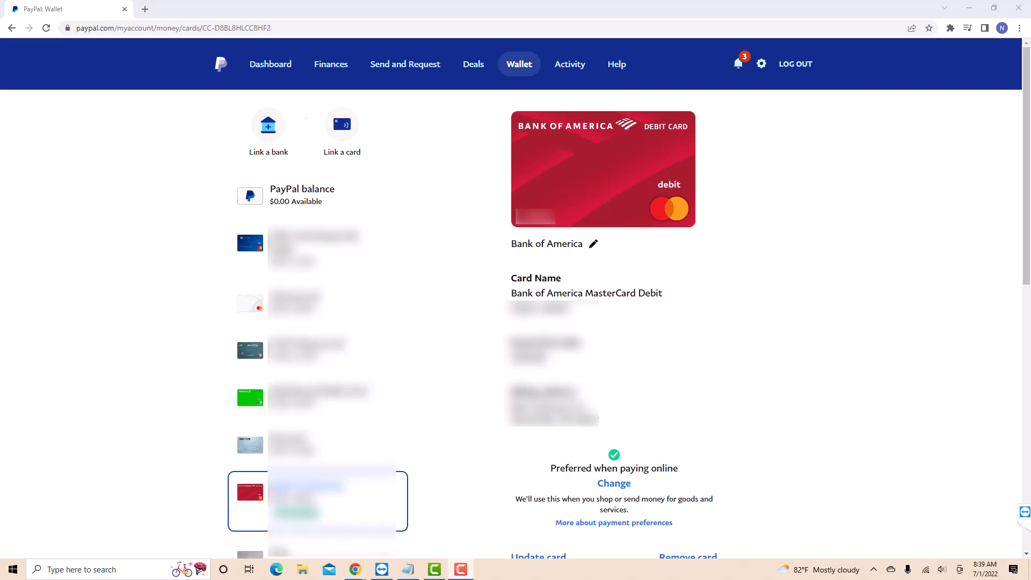